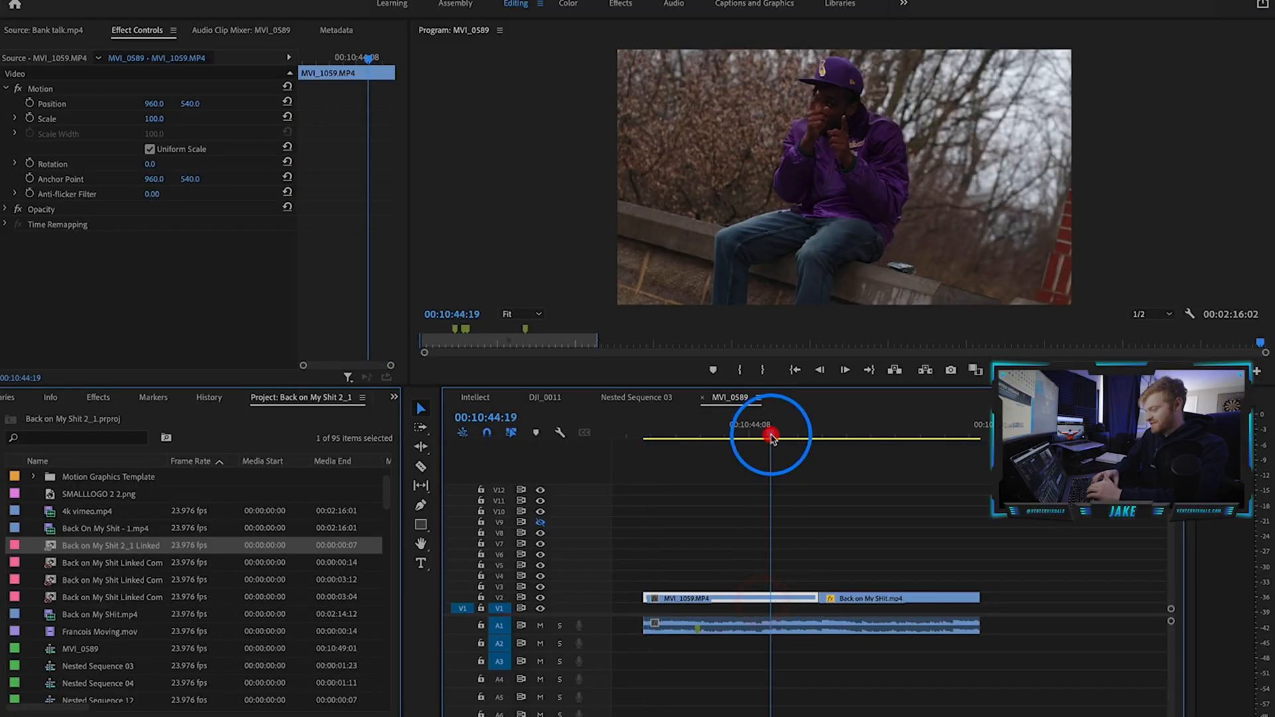
Scrub the timeline across MVI_1059 to locate where the clip should be trimmed
left_click_drag(768, 436, 862, 436)
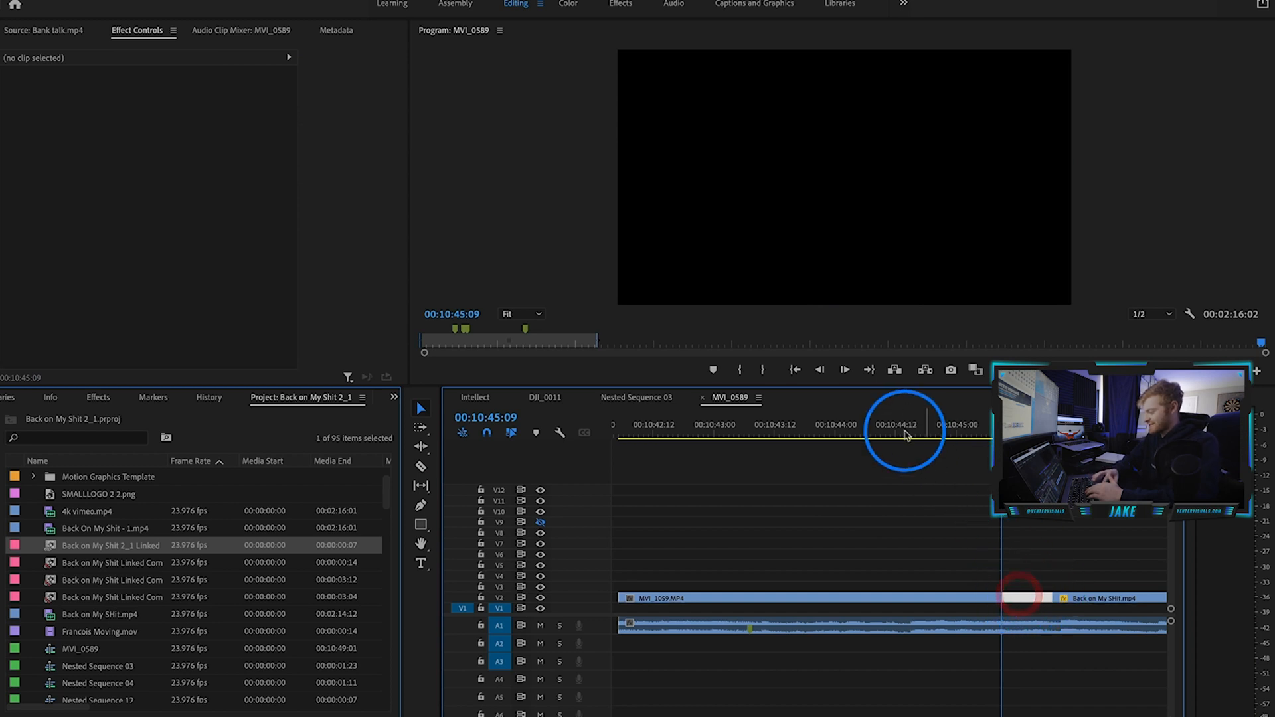
Duplicate the MVI_1059 clip onto the video track above the original
left_click_drag(905, 433, 958, 433)
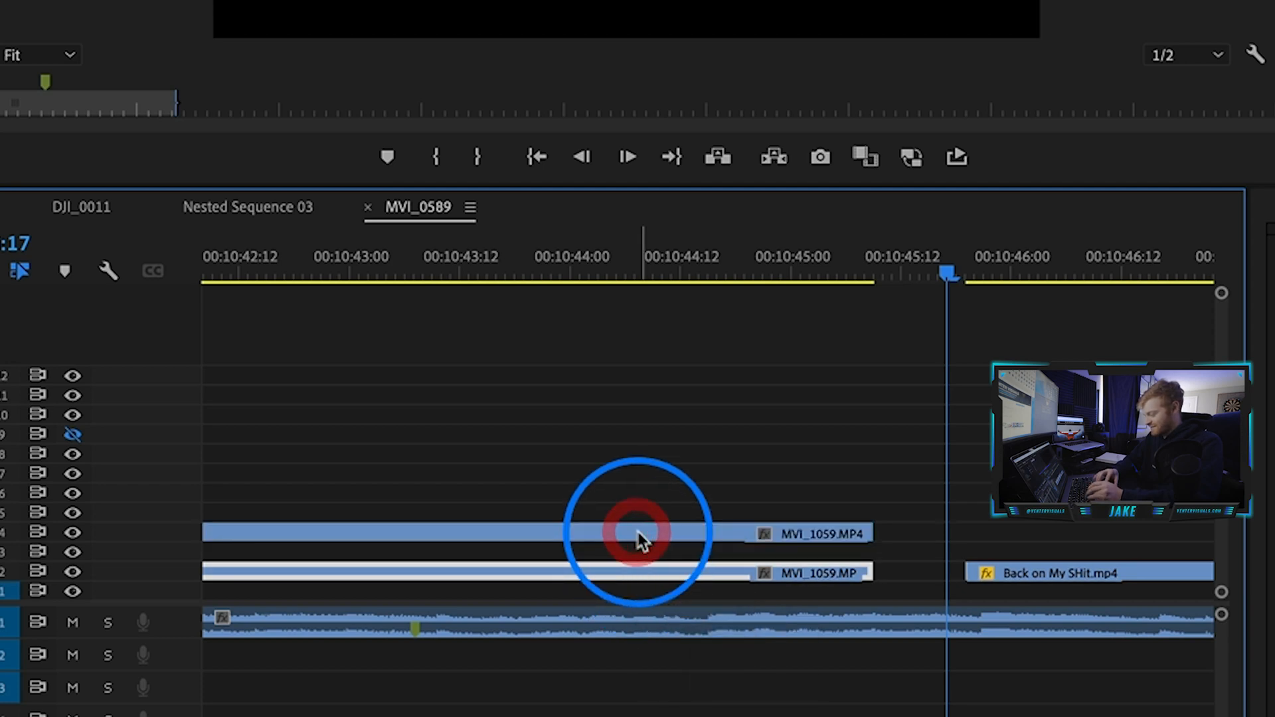
In Speed/Duration, enable Reverse Speed on the copied clip and begin editing its speed percentage
right_click(639, 534)
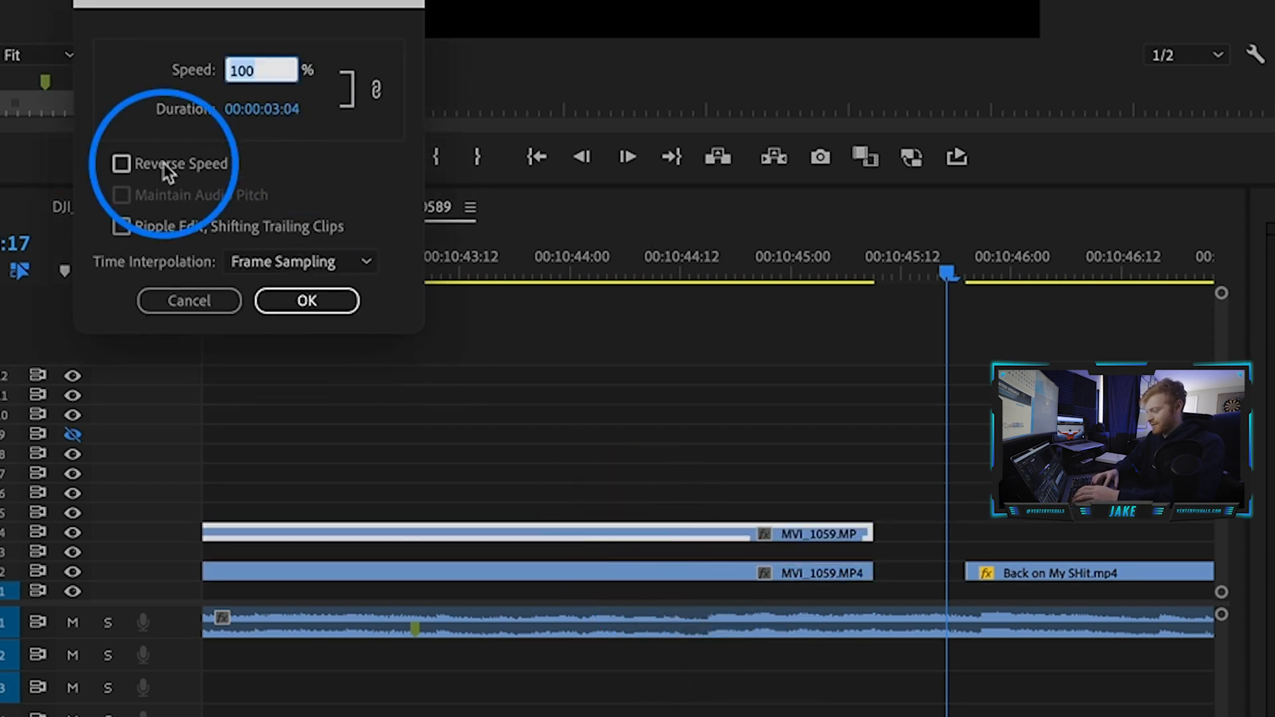
left_click(121, 164)
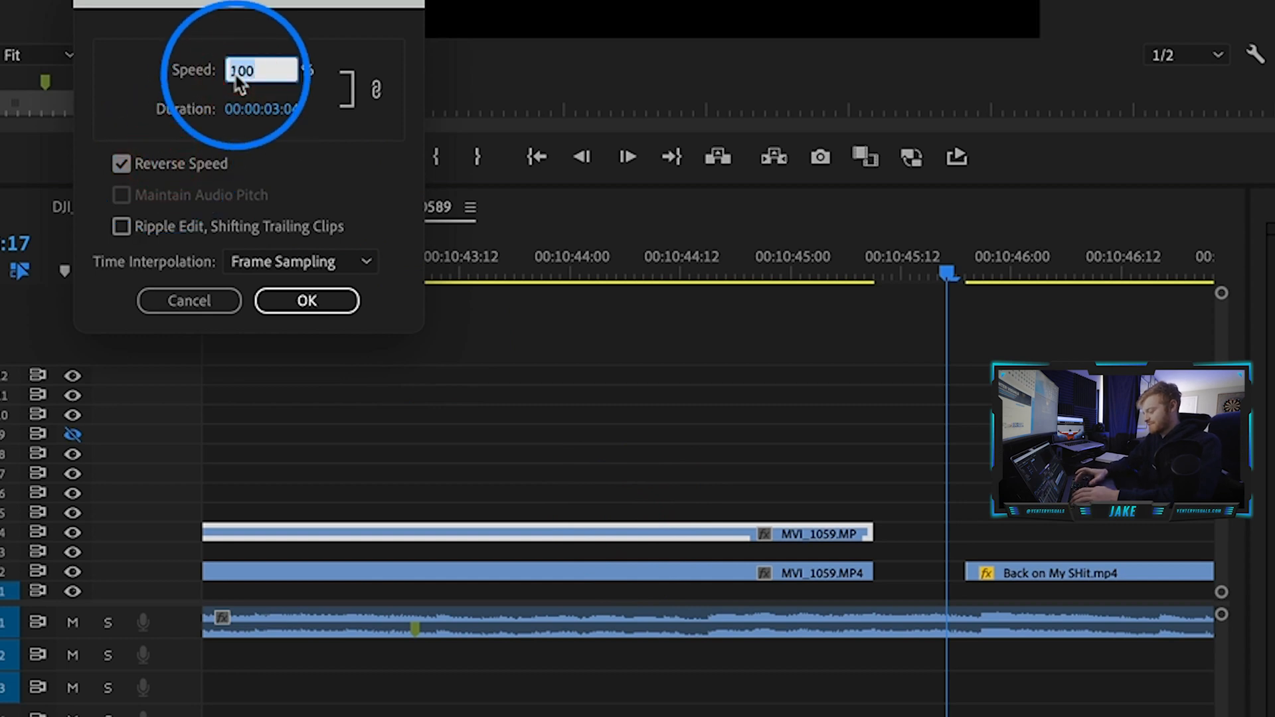
left_click(307, 301)
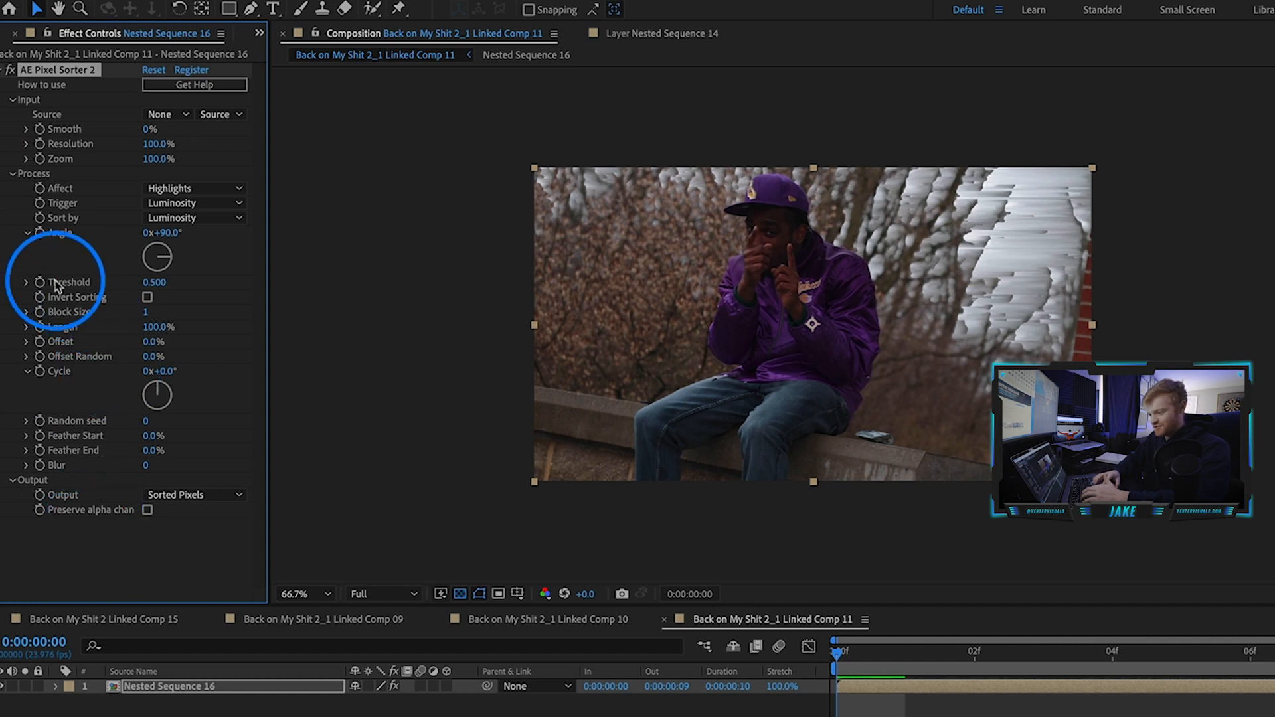
mouse_move(456, 208)
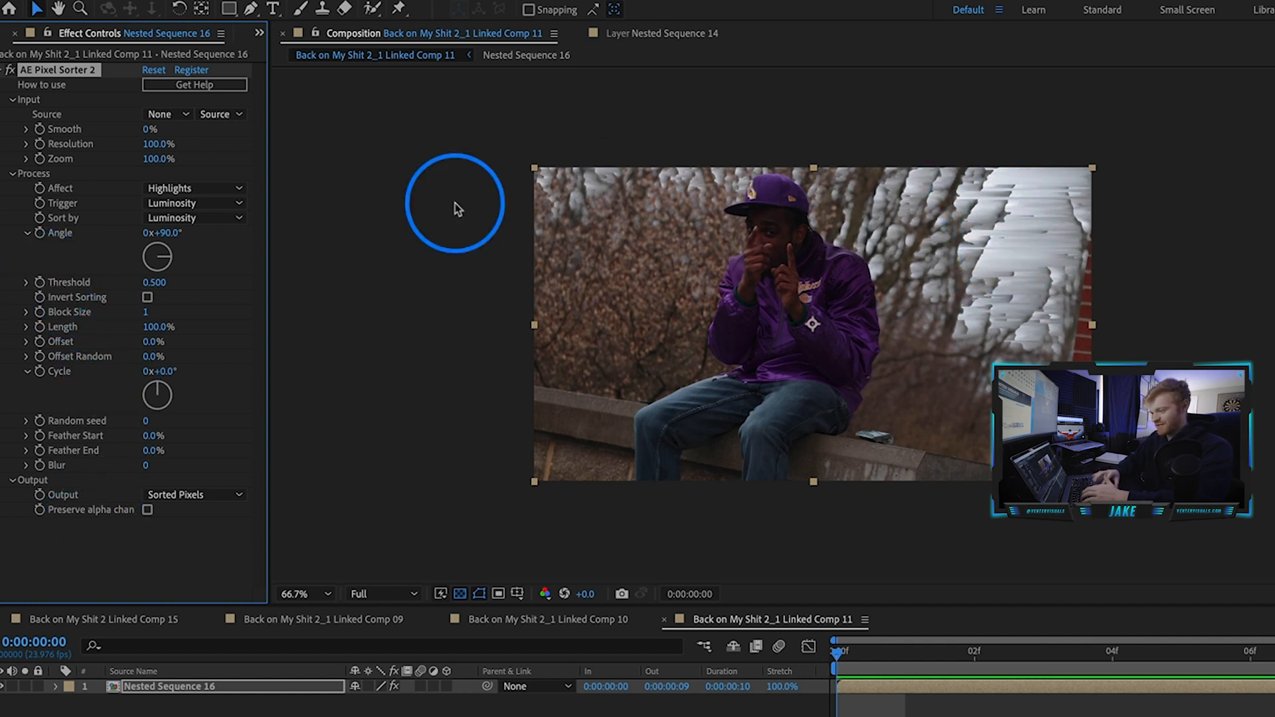
mouse_move(46, 288)
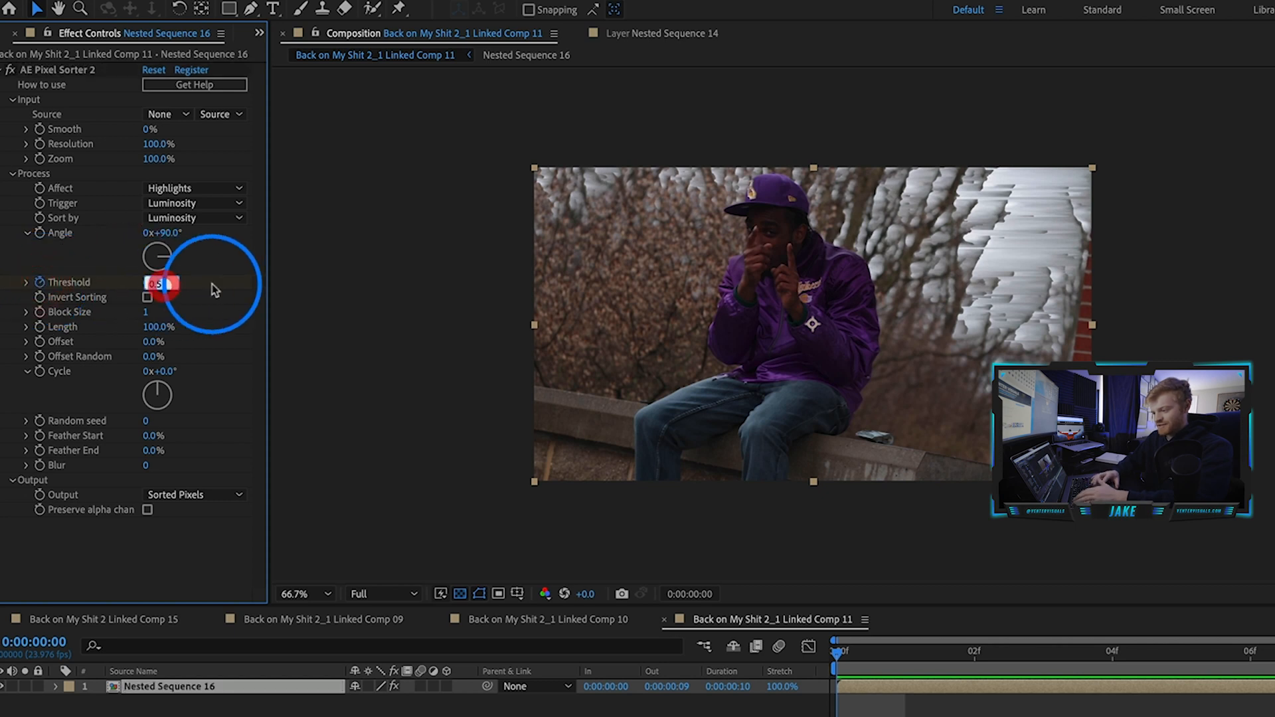
Set the AE Pixel Sorter 2 Threshold to 1.000 so no sorting streaks show
type("100")
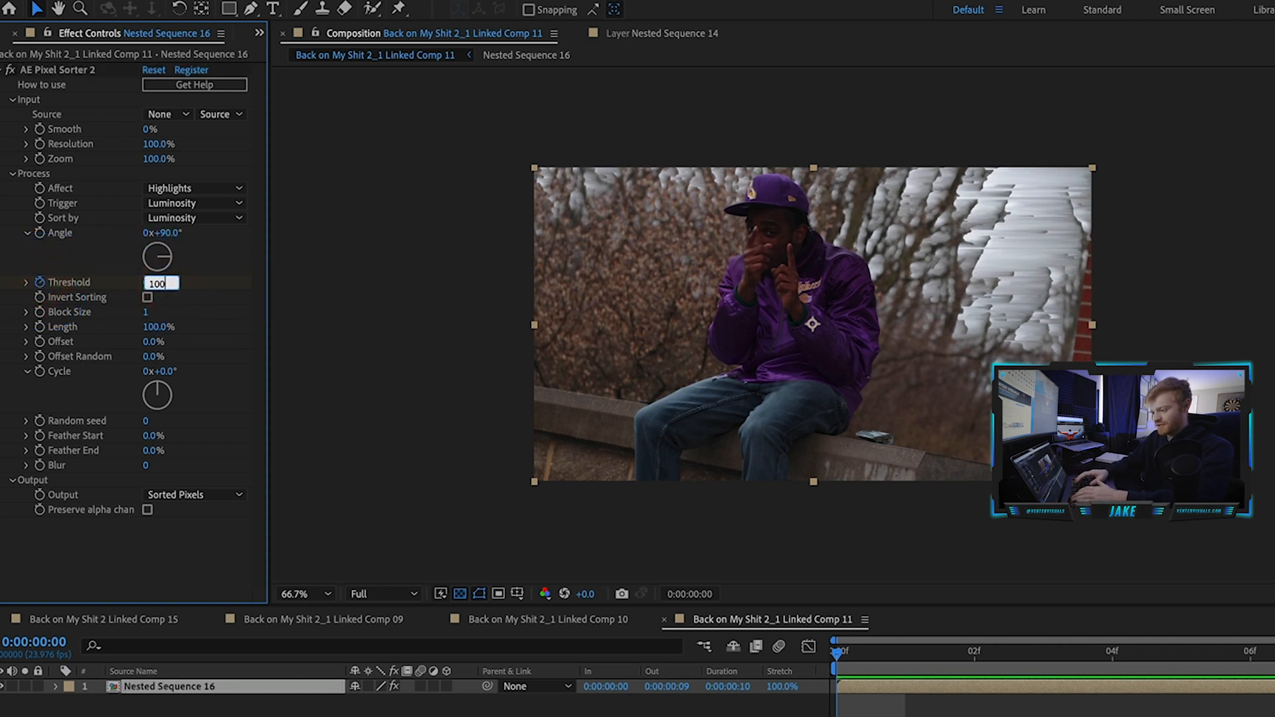
type("1.000")
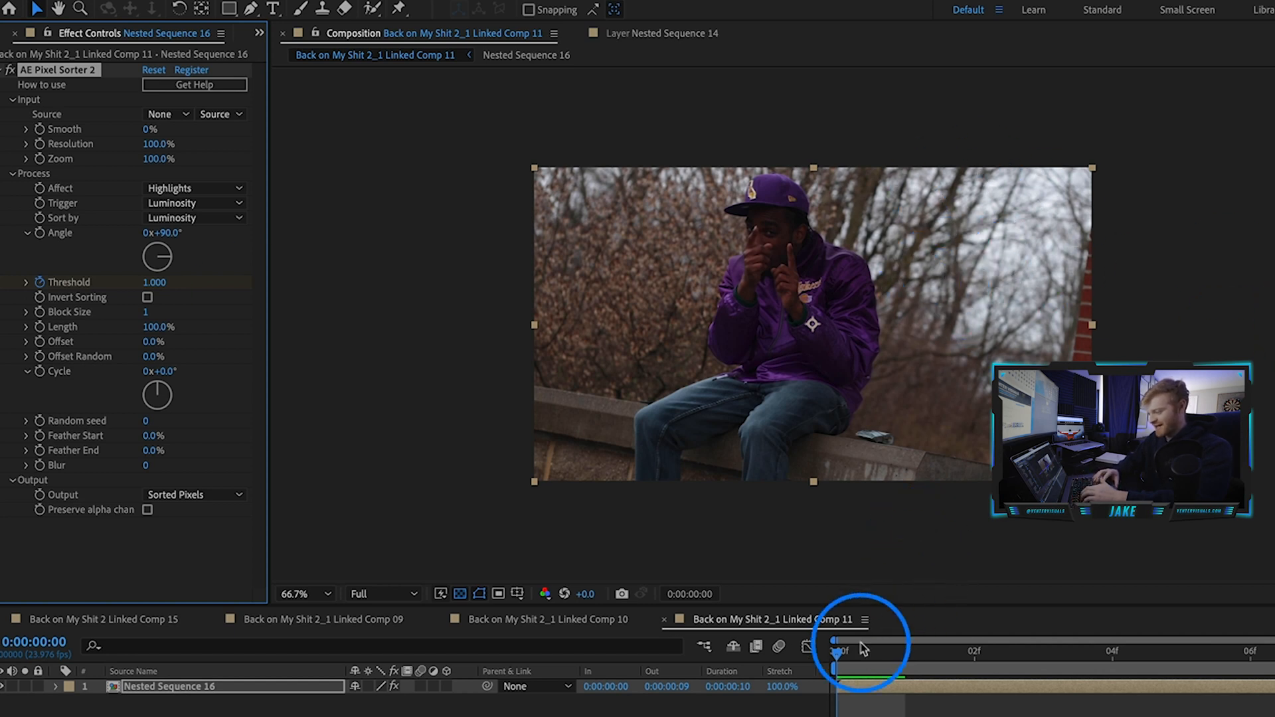
mouse_move(939, 661)
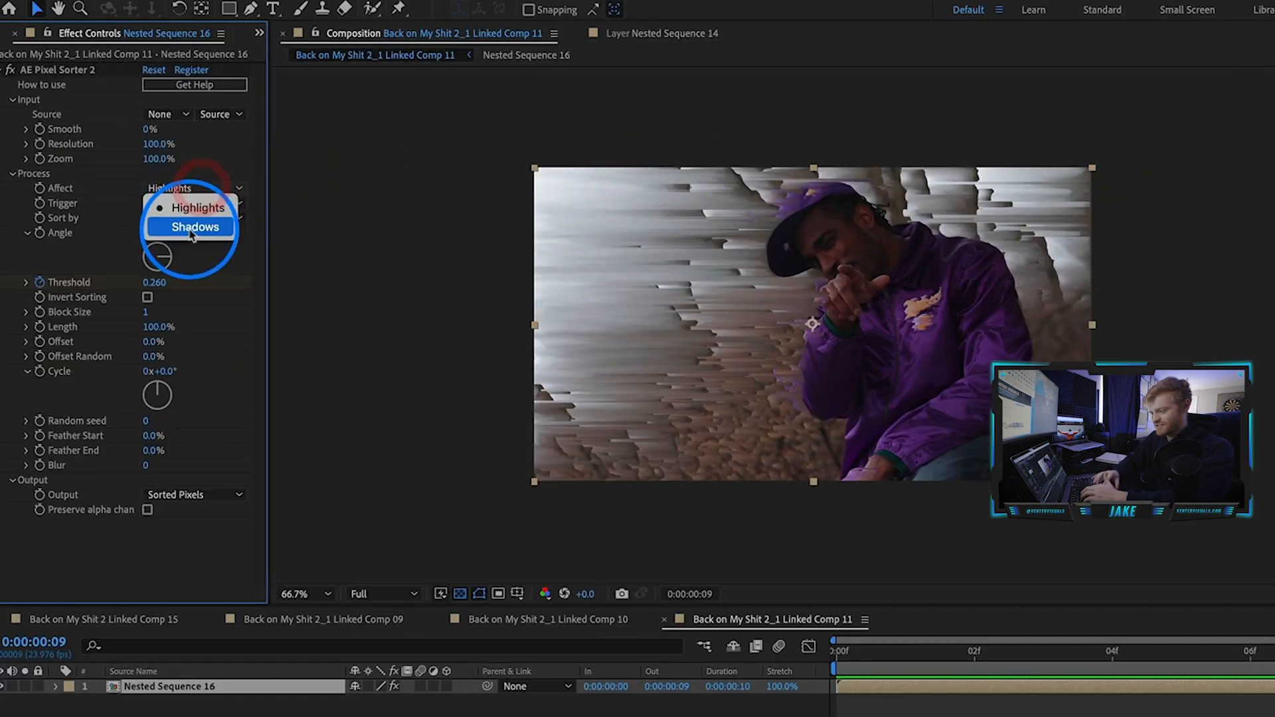
Try Affect: Shadows, return to Highlights, and move to frame 3 to check the clean look
left_click(195, 227)
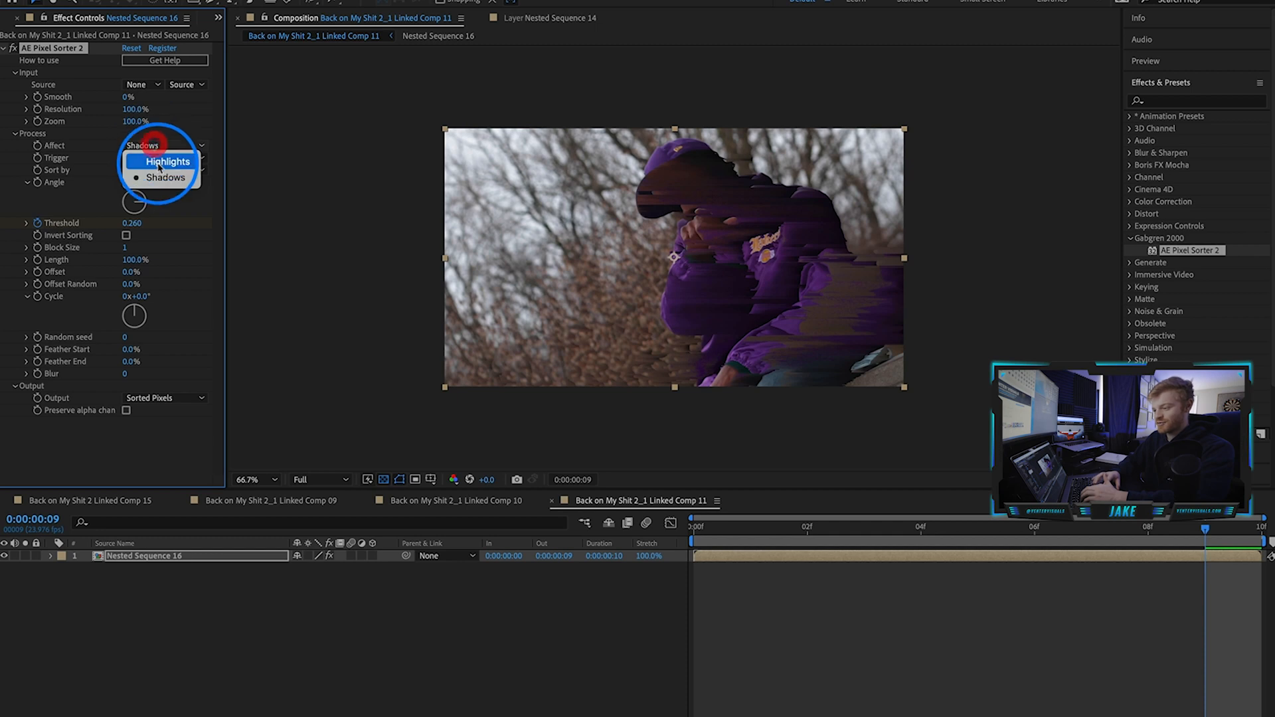
left_click(167, 161)
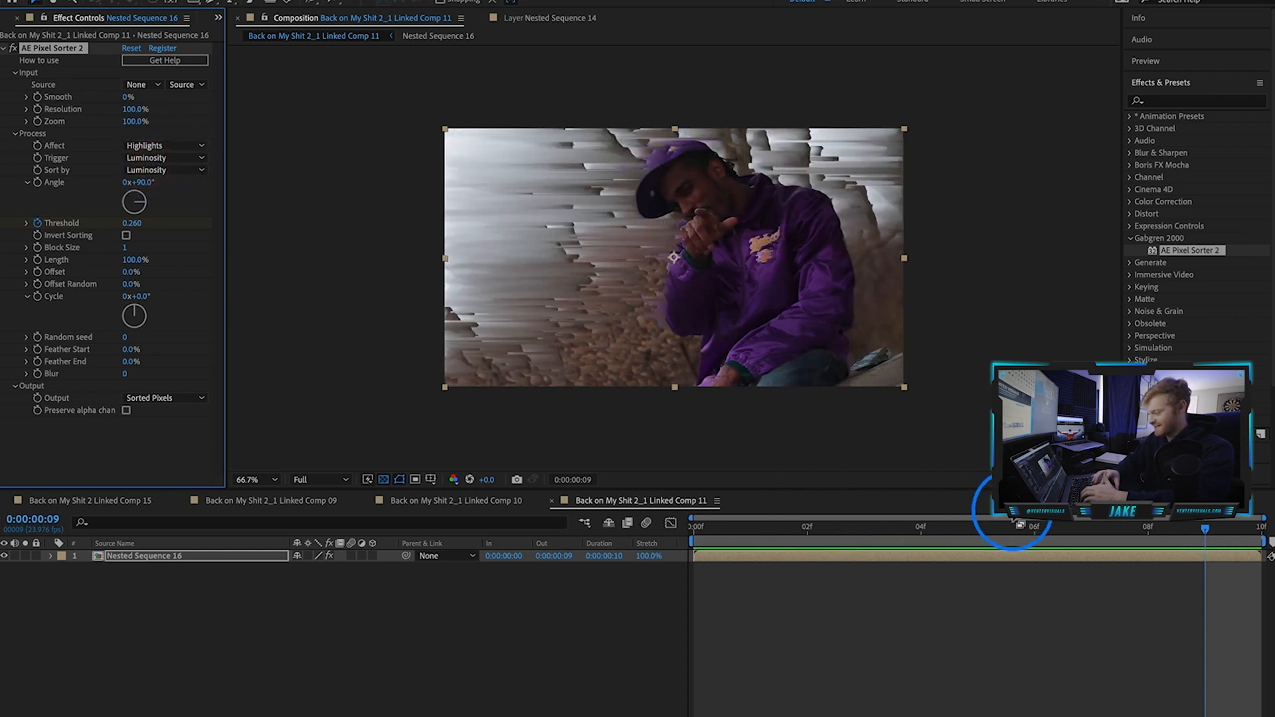
left_click(865, 526)
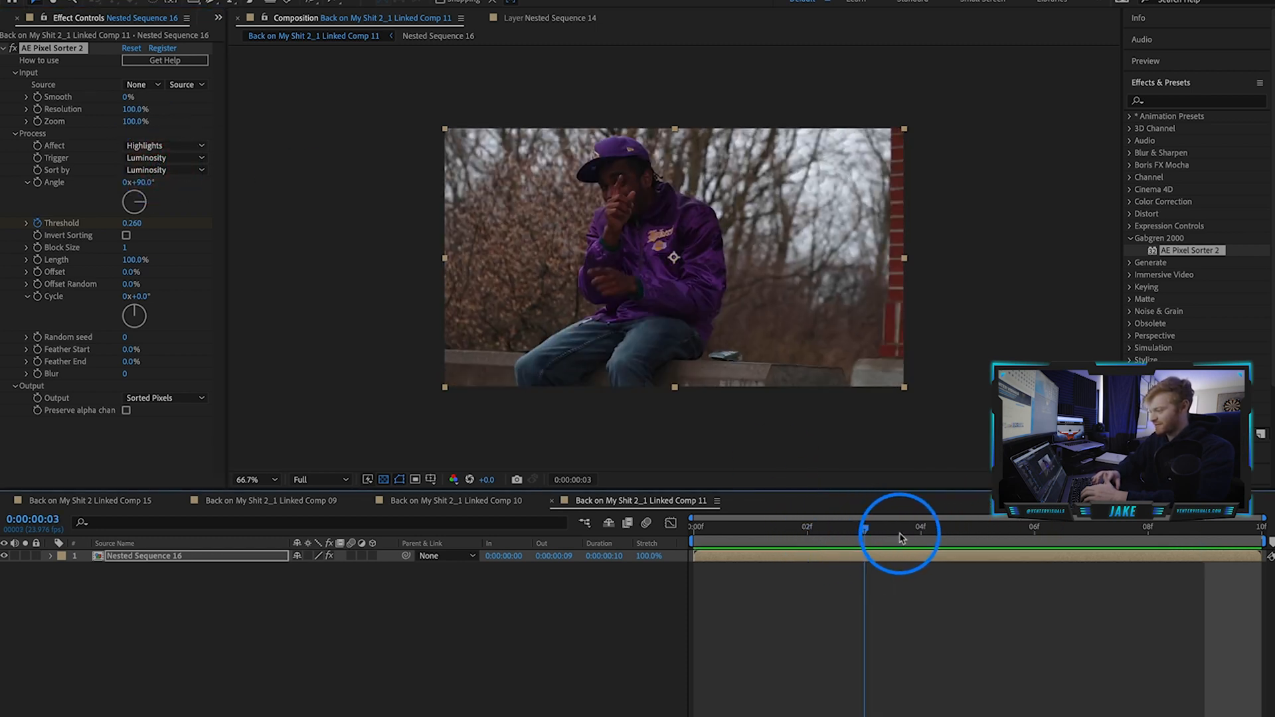
Preview the sorting build-up, then twirl open the layer's Effects and AE Pixel Sorter 2 keyframes
left_click_drag(865, 528, 1216, 527)
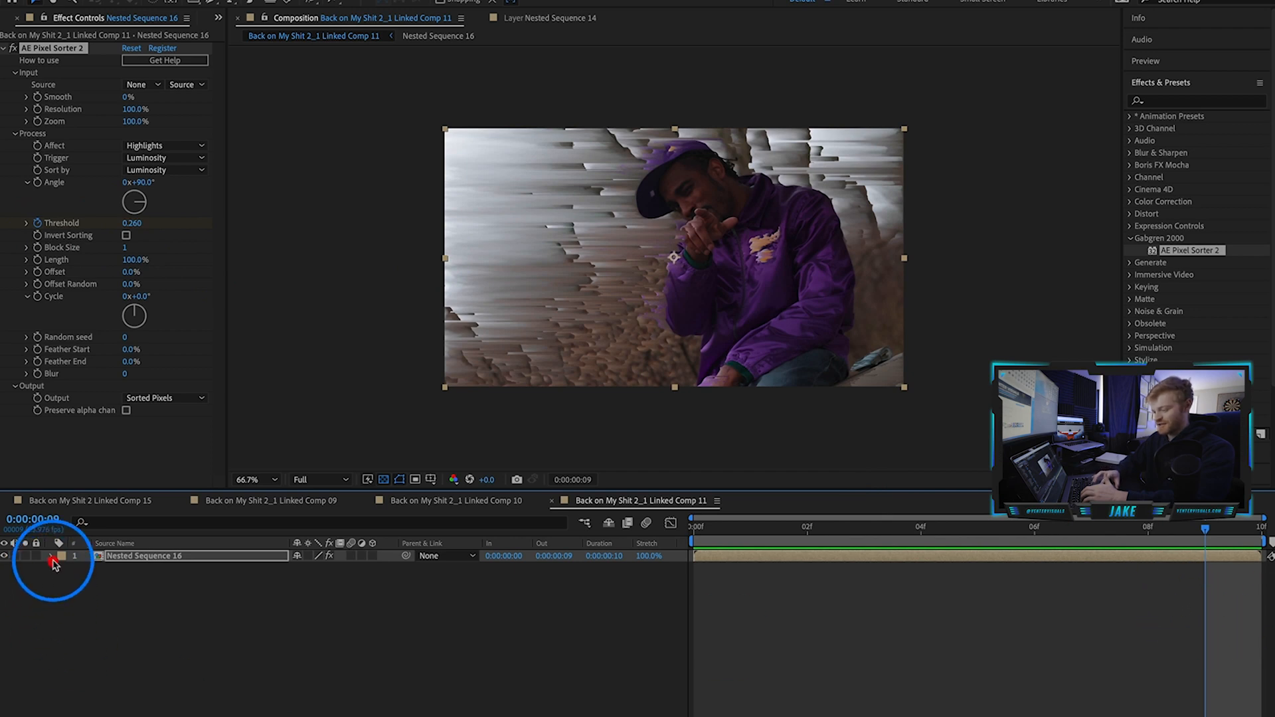
left_click(50, 555)
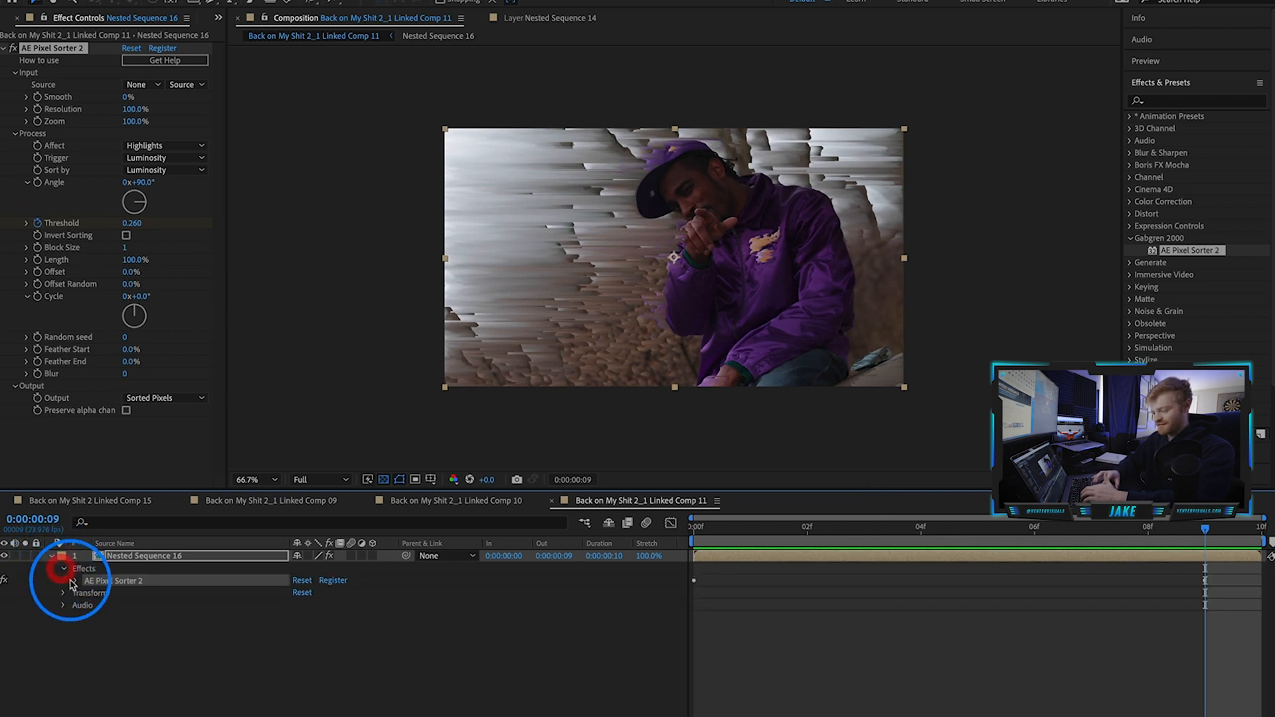
left_click(64, 580)
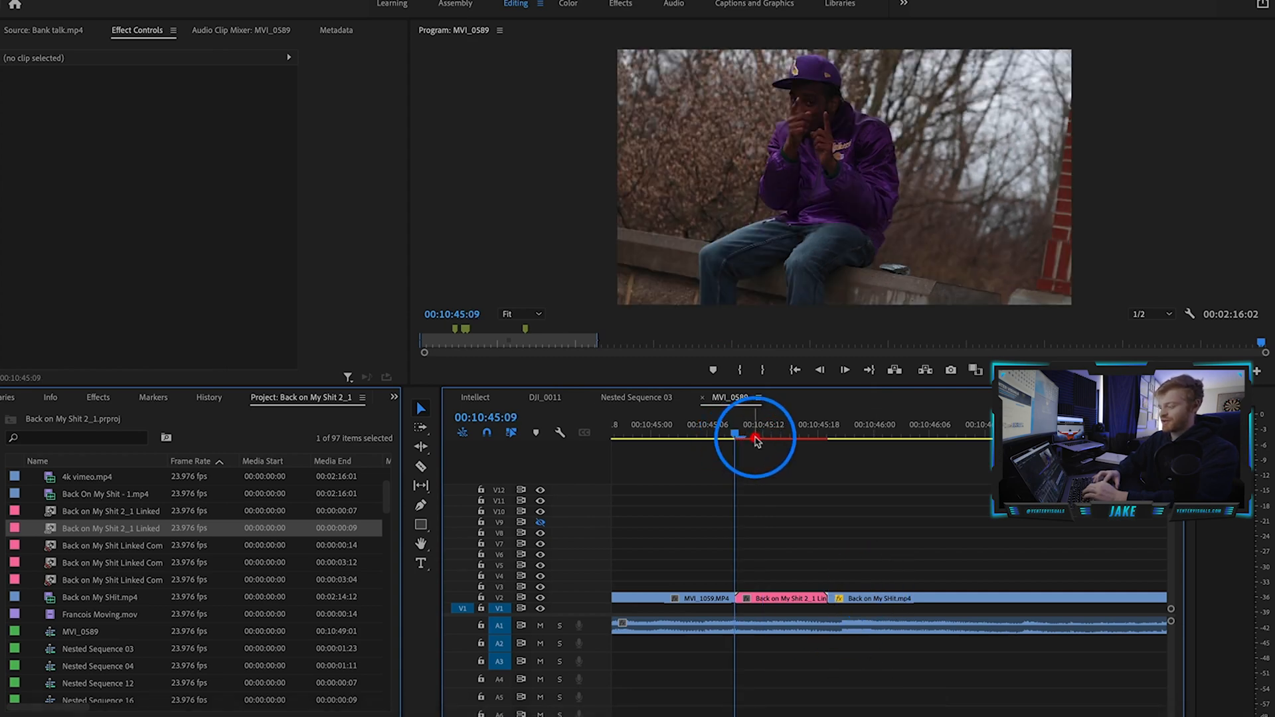
Scrub across the linked After Effects comp to preview the pixel-sort transition
left_click_drag(740, 437, 817, 437)
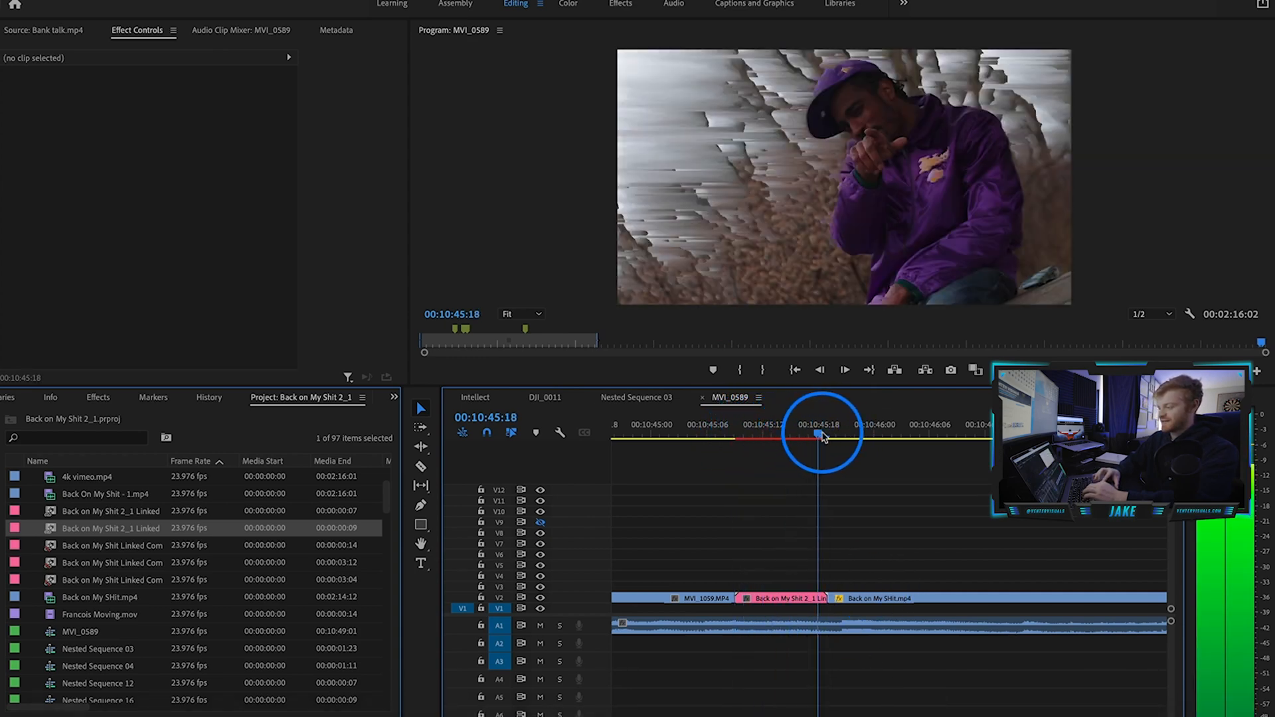